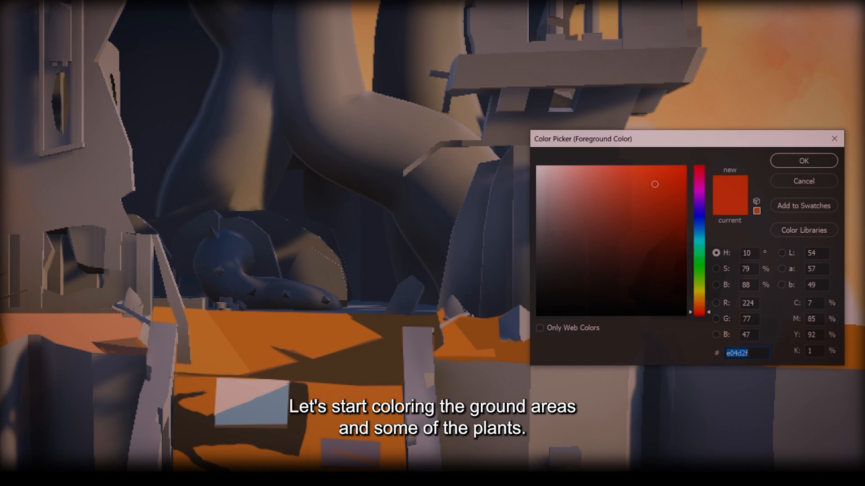
- Set the foreground colour to red-orange e04d2f for painting the left ledge plant
left_click(803, 160)
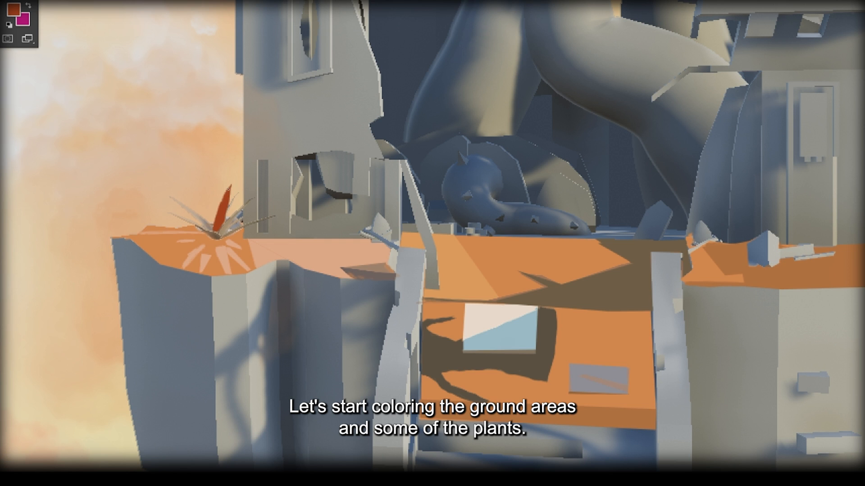